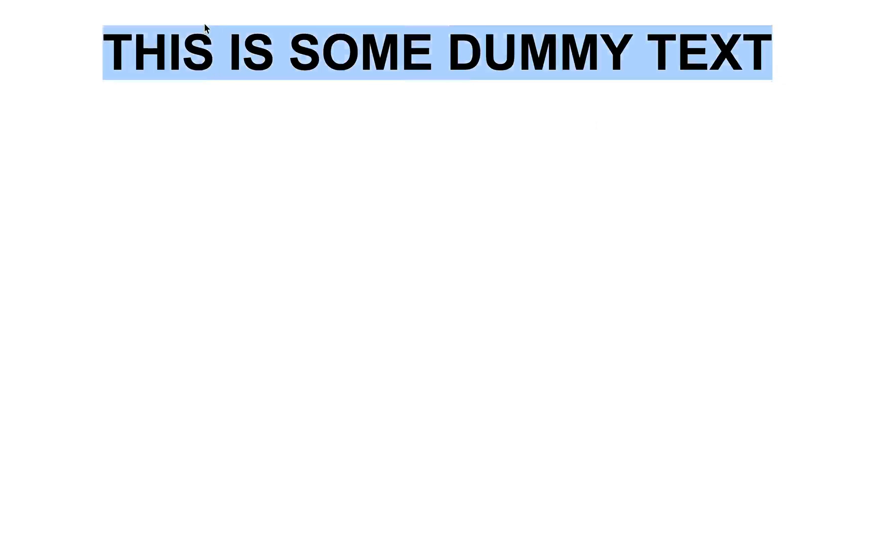
Deselect the 'THIS IS SOME DUMMY TEXT' heading in Chrome before switching to the editor.
click(208, 227)
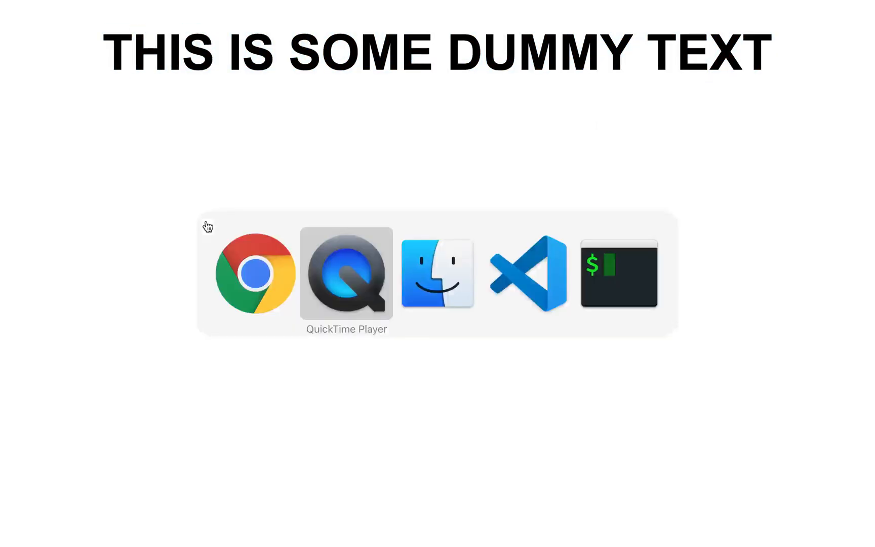
Write (function(){ console.log('working'); })(); inside the script block.
click(528, 278)
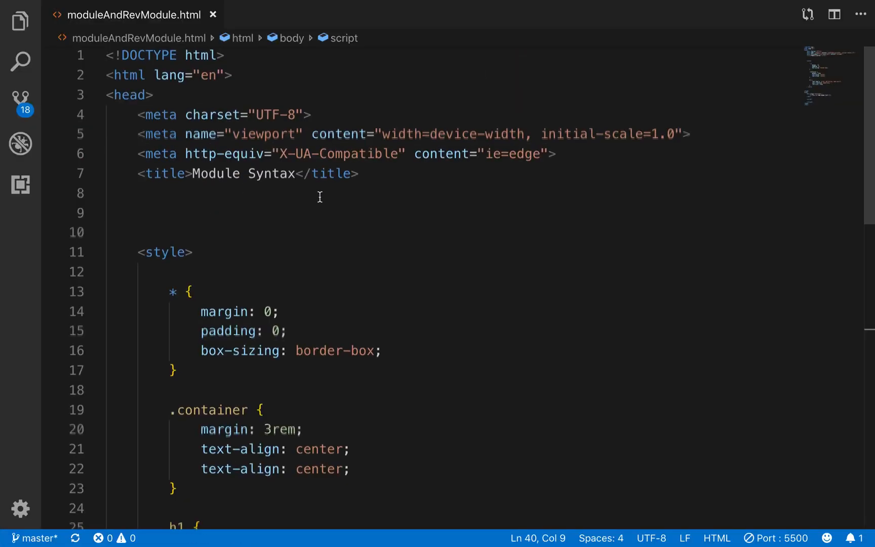
scroll(down, 3)
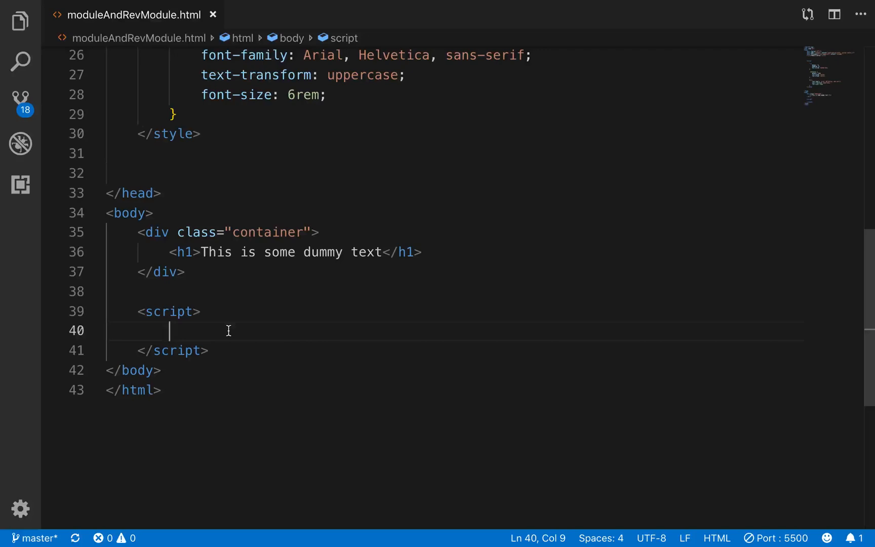
text((f)
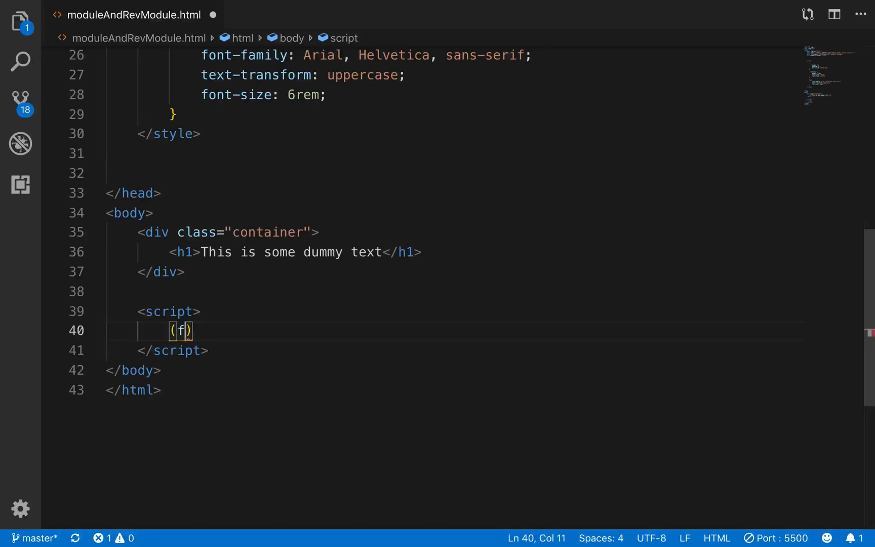
text(unction)
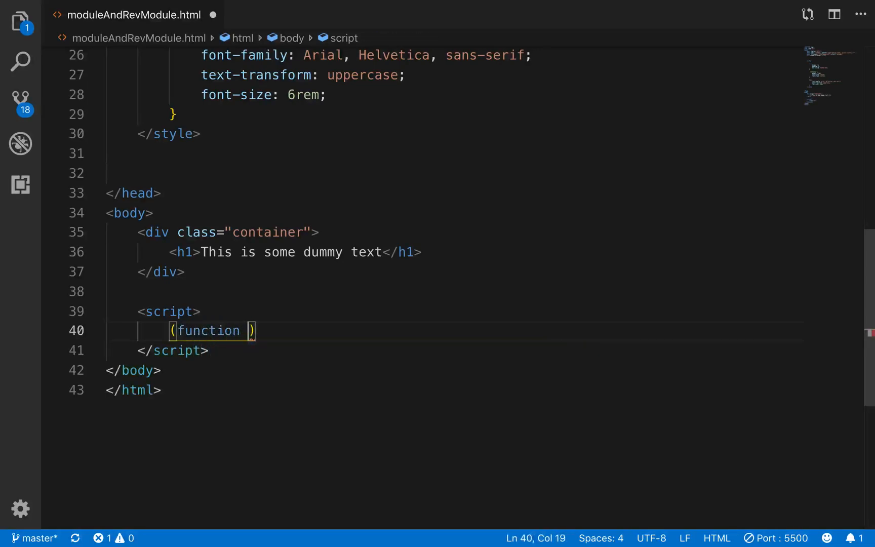
text((){)
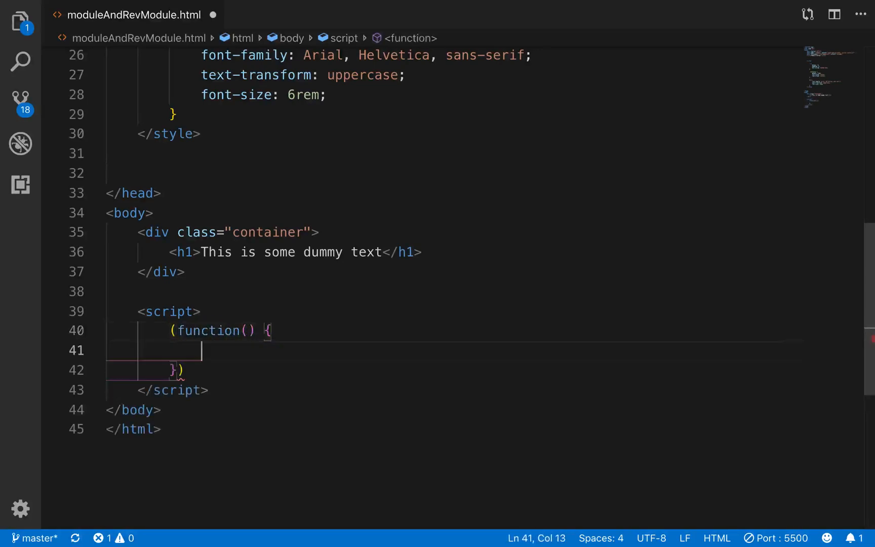
text(console.log)
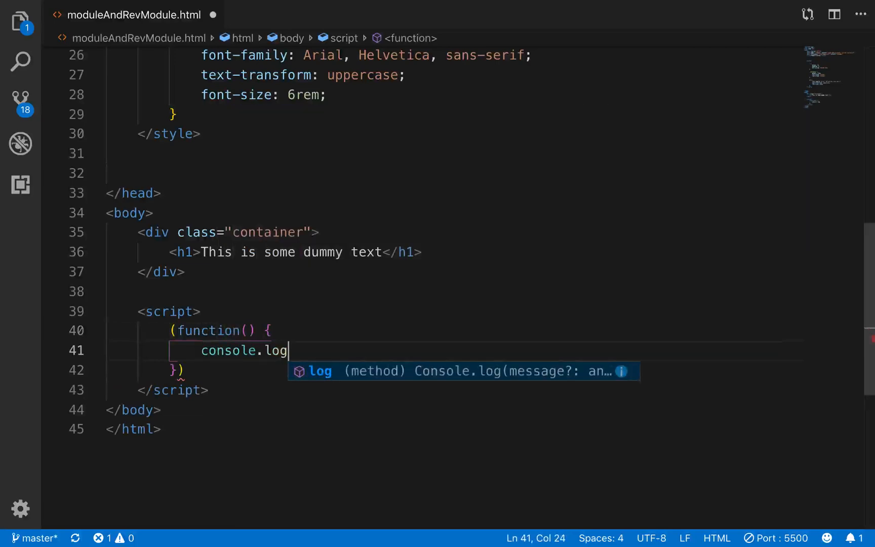
text(('workin'))
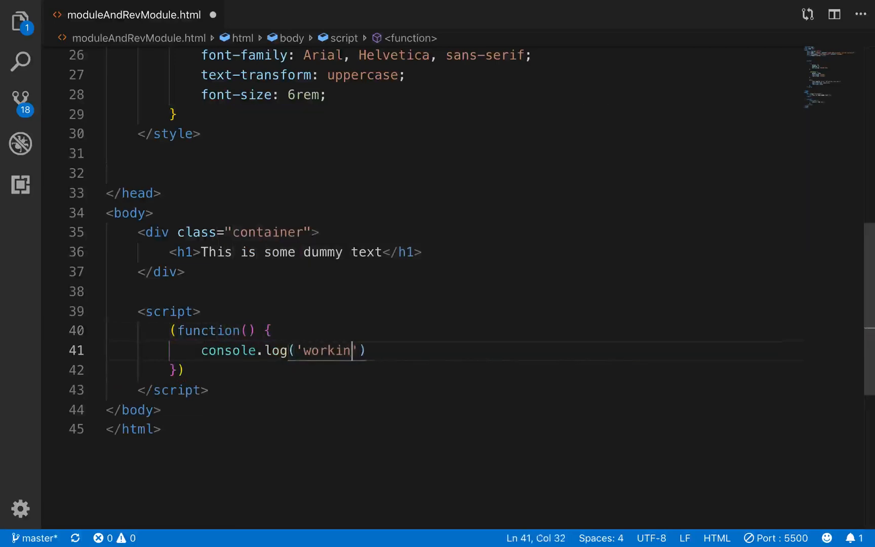
text(g');)
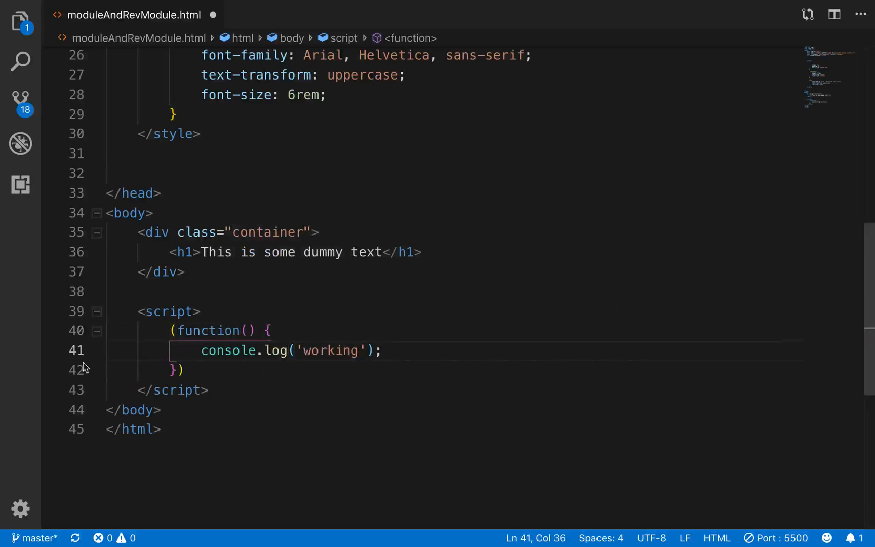
text(();)
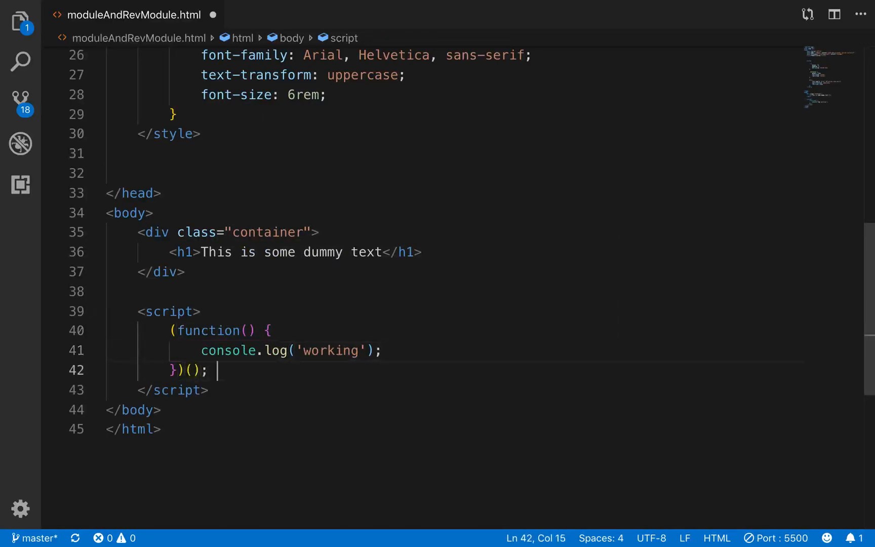
mouse_move(288, 380)
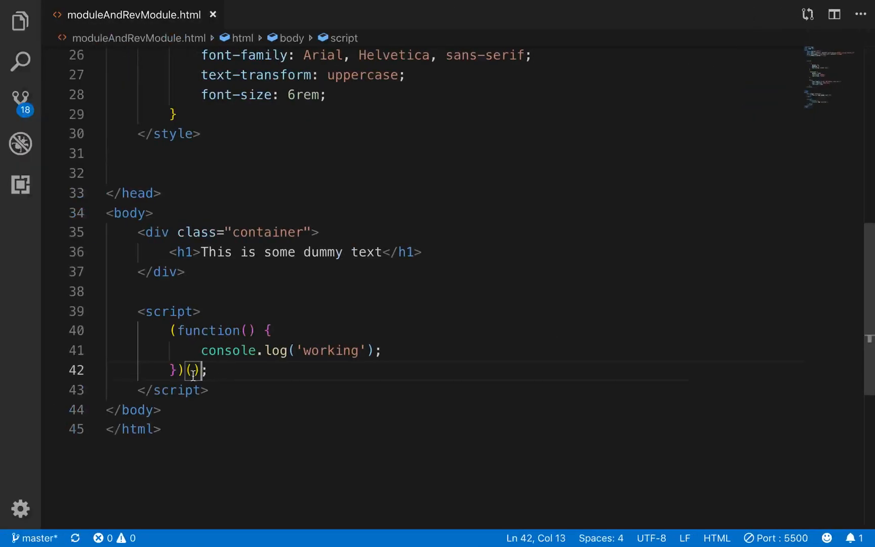
Delete the console.log('working') line and prefix the IIFE with 'const UIcontroller ='.
double_click(191, 371)
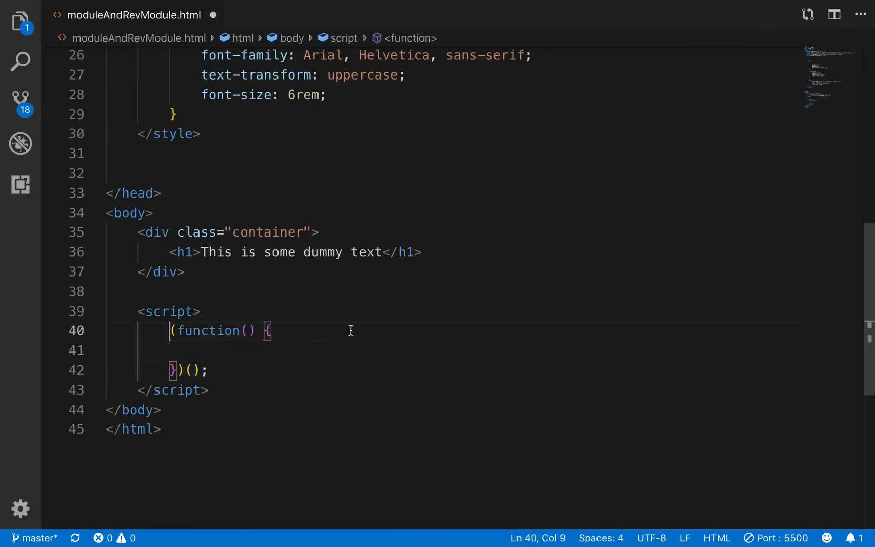
text(const)
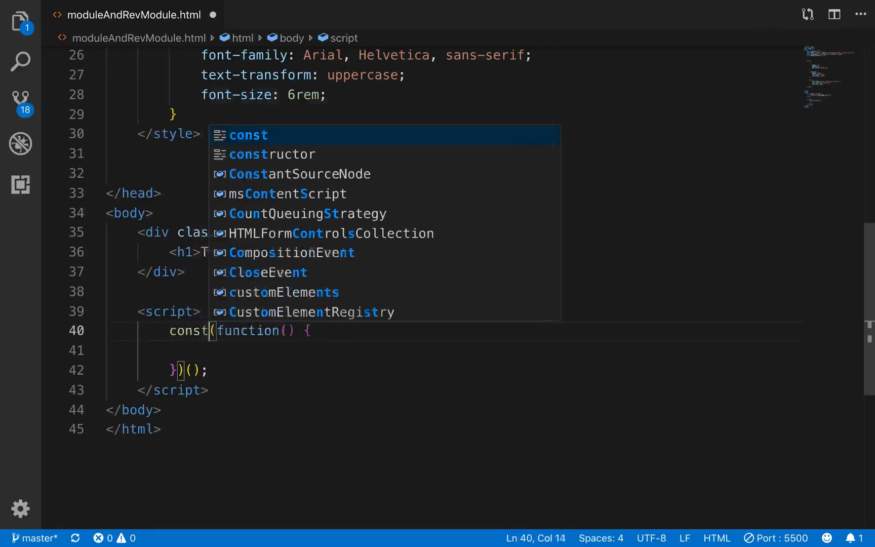
text(UI)
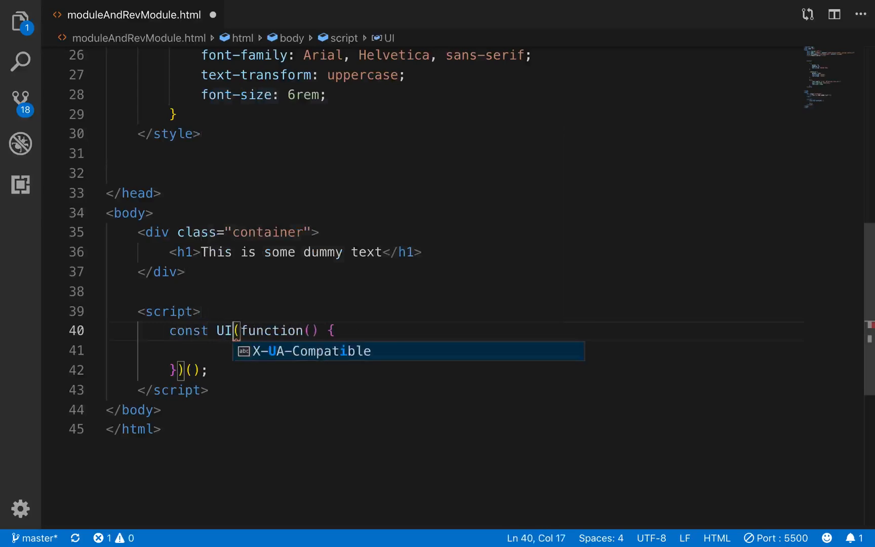
text(contro)
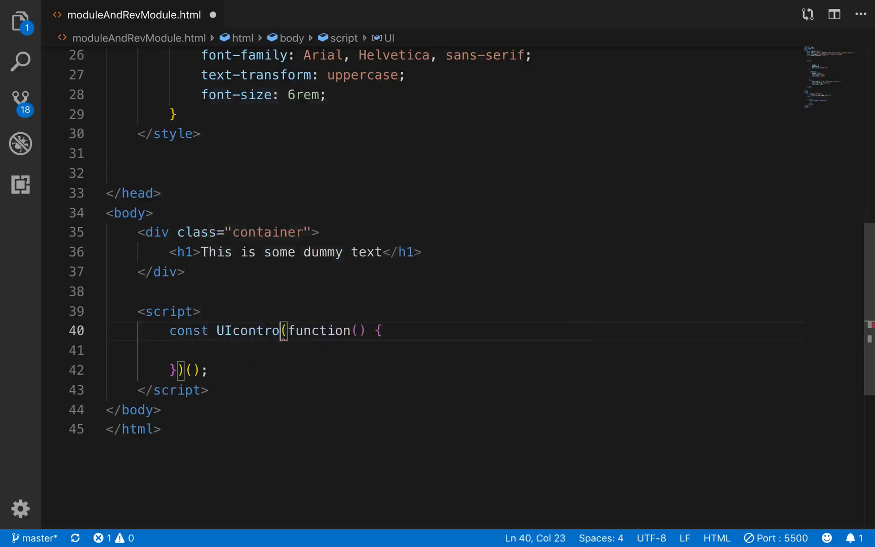
text(ller =)
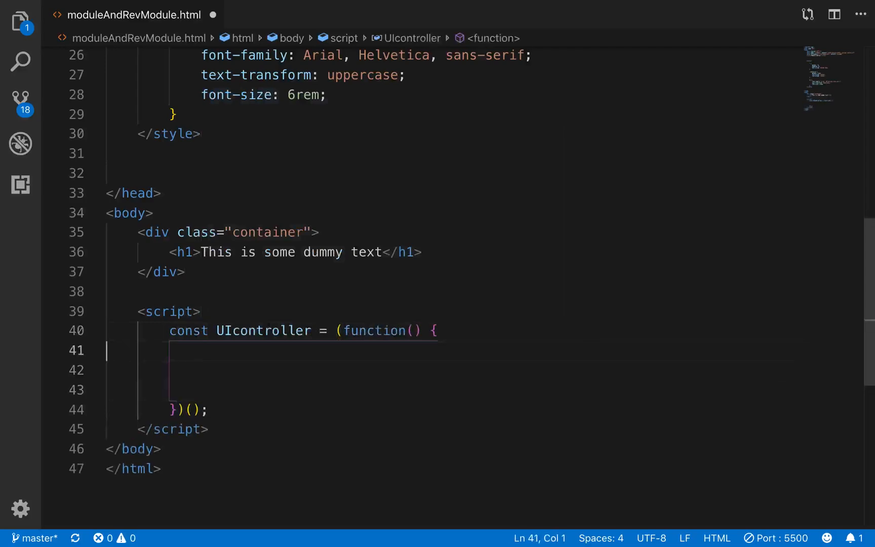
Add comments '// Private vars and funcs' and '// return public funcs and vars' inside UIcontroller.
text(//)
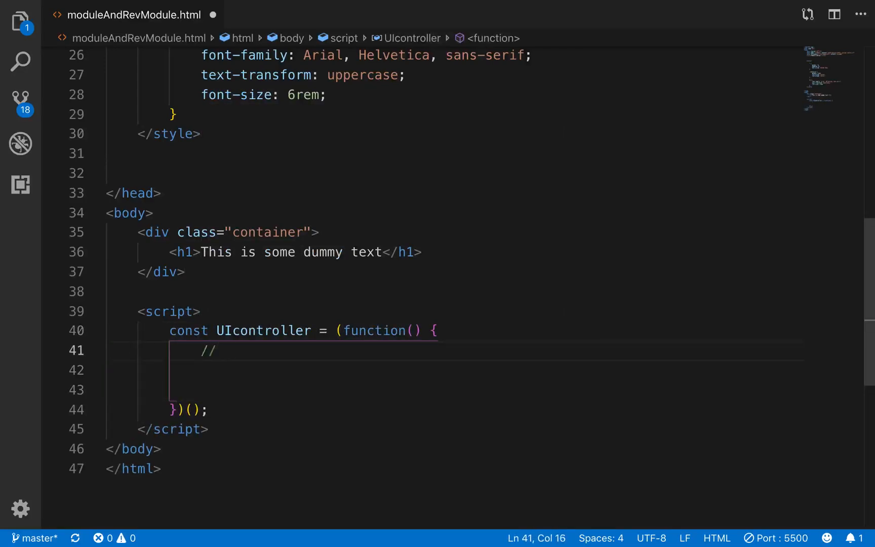
text(Private v)
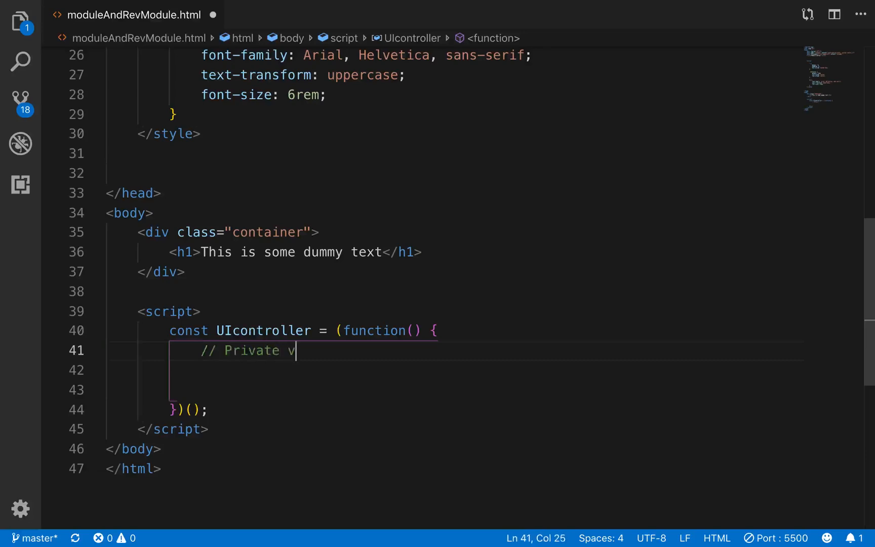
text(ars and)
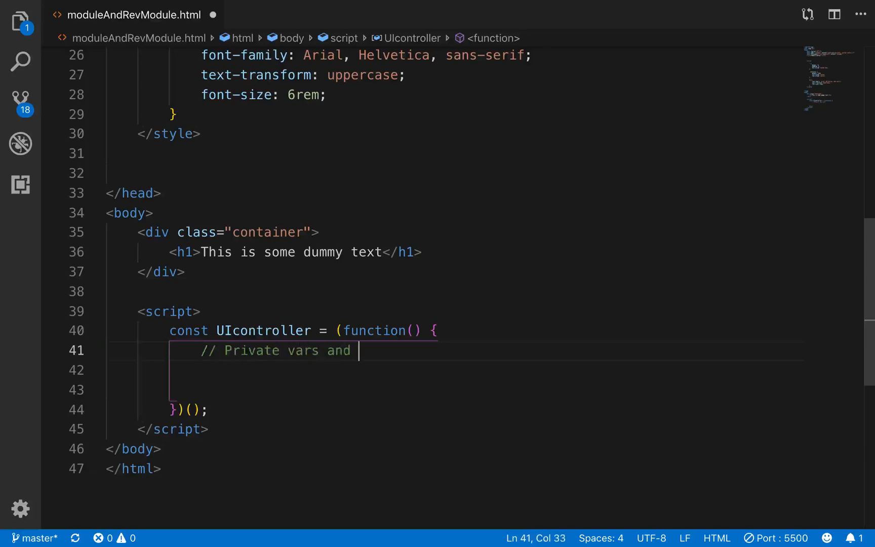
text(funcs)
text(// return)
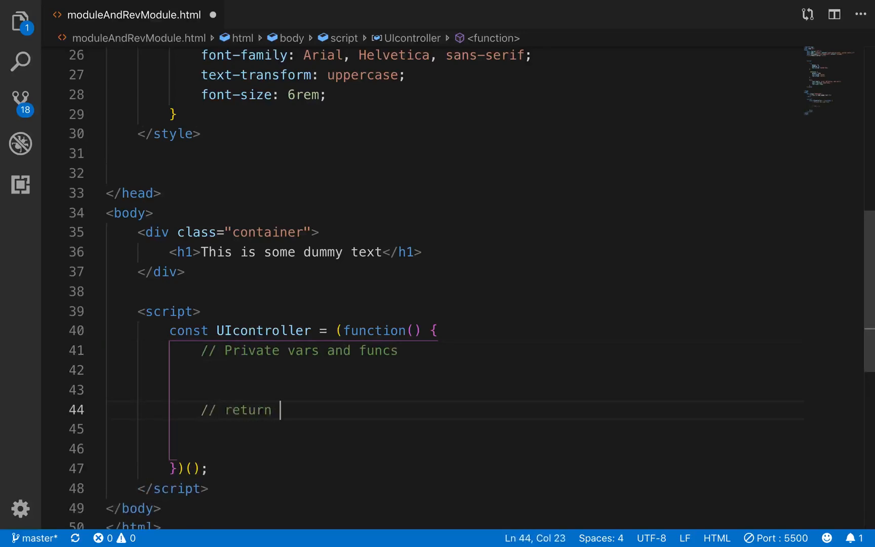
text(public func)
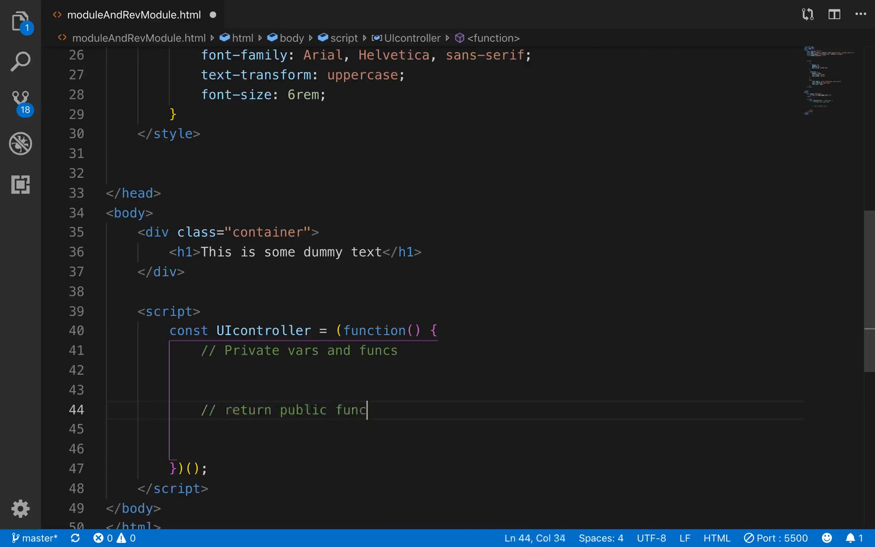
text(s and vars)
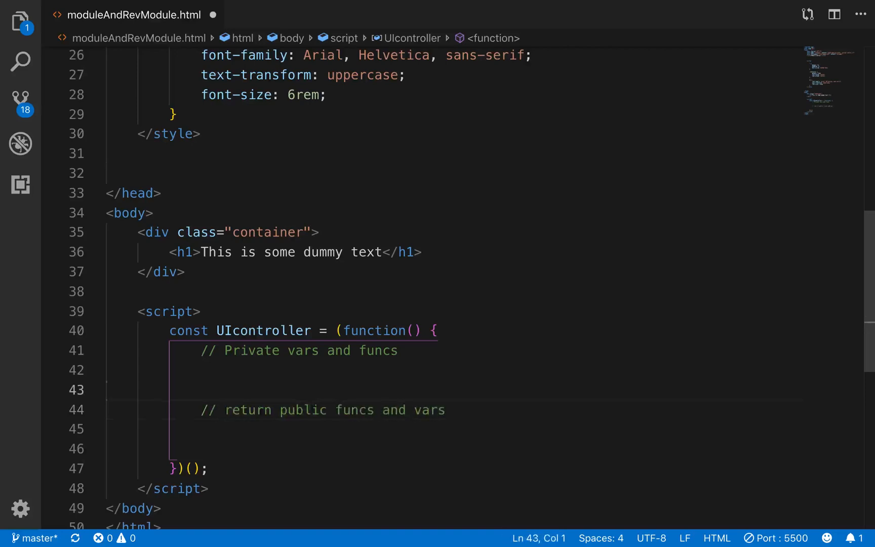
click(203, 370)
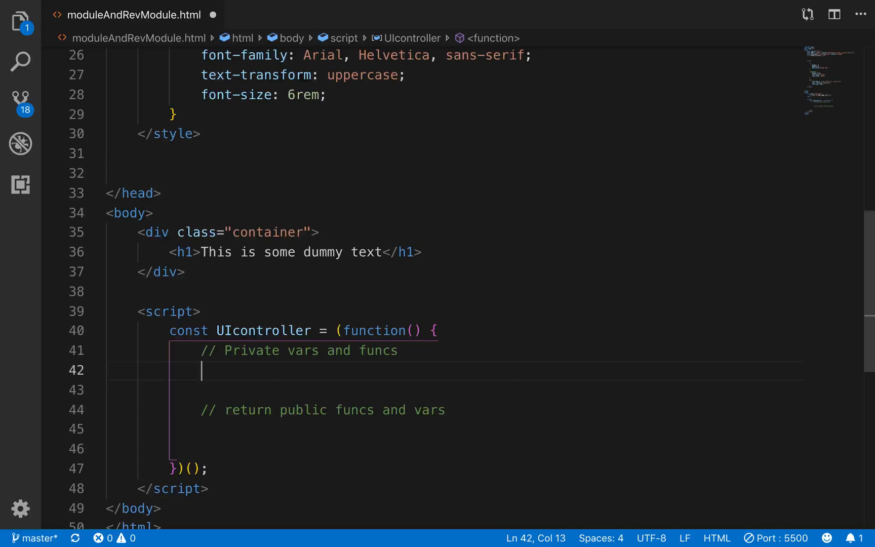
Declare let text = 'Changed the h1.' and begin a const textChange function.
text(let text = ")
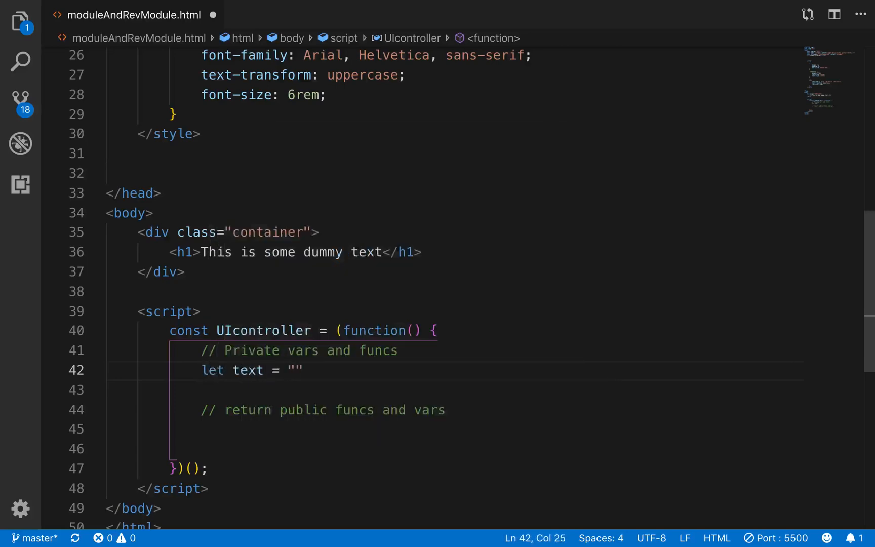
text(Changed the ')
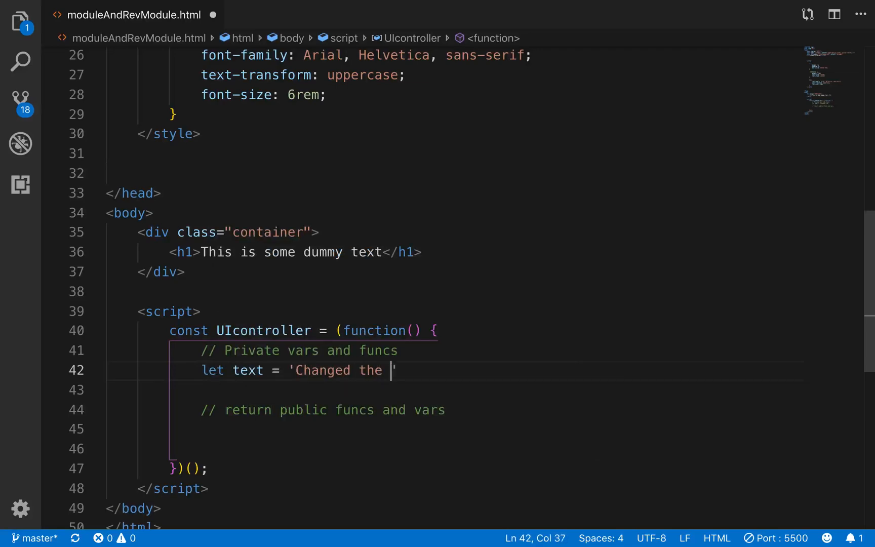
text(h1.)
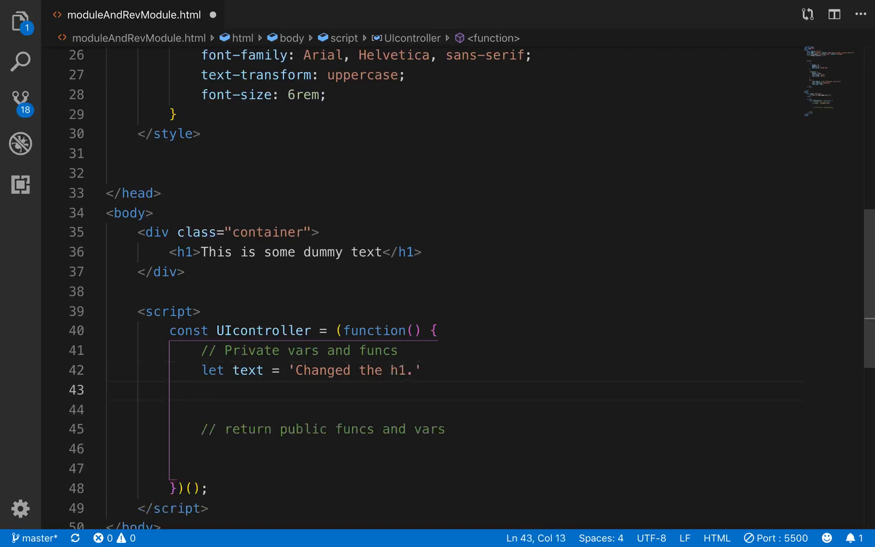
text(const)
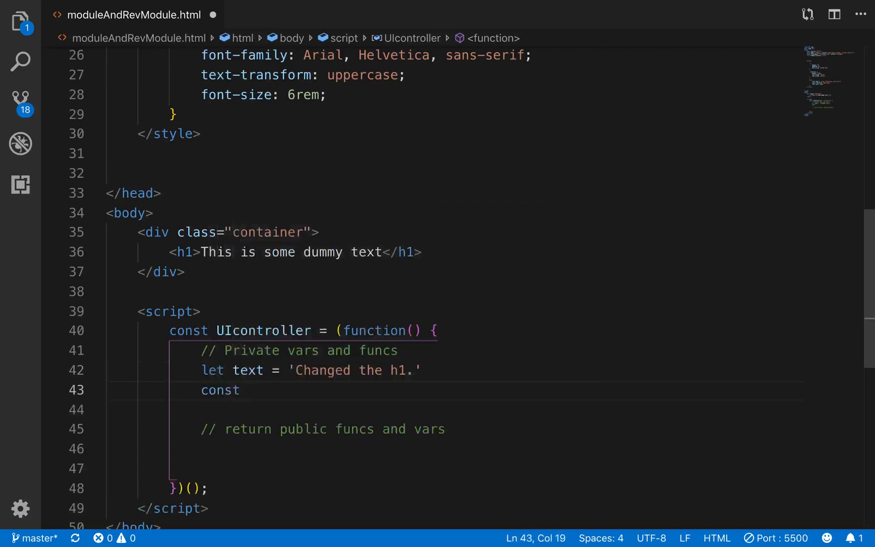
text(textC)
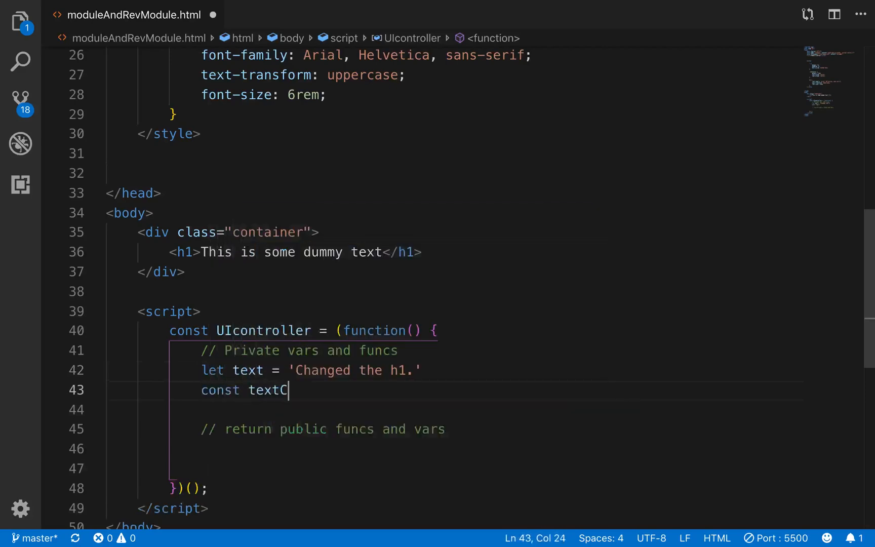
text(hange = functi)
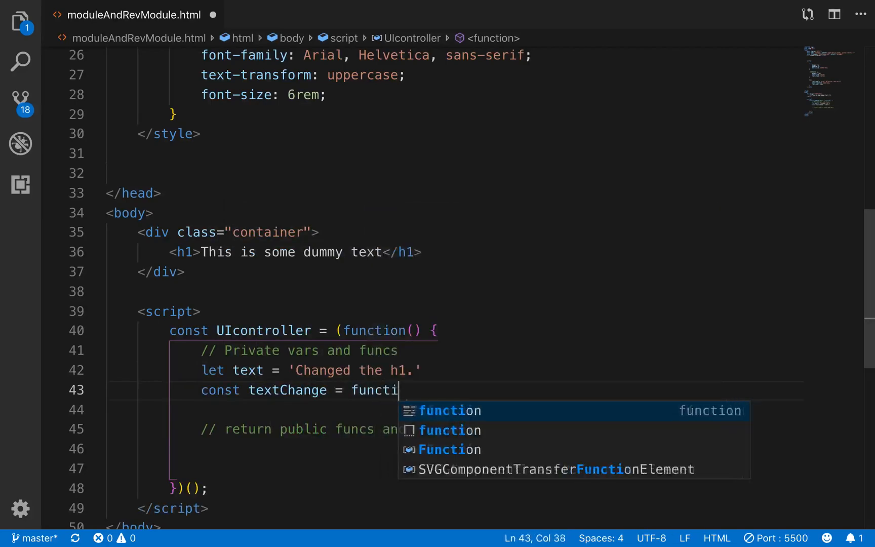
key(Enter)
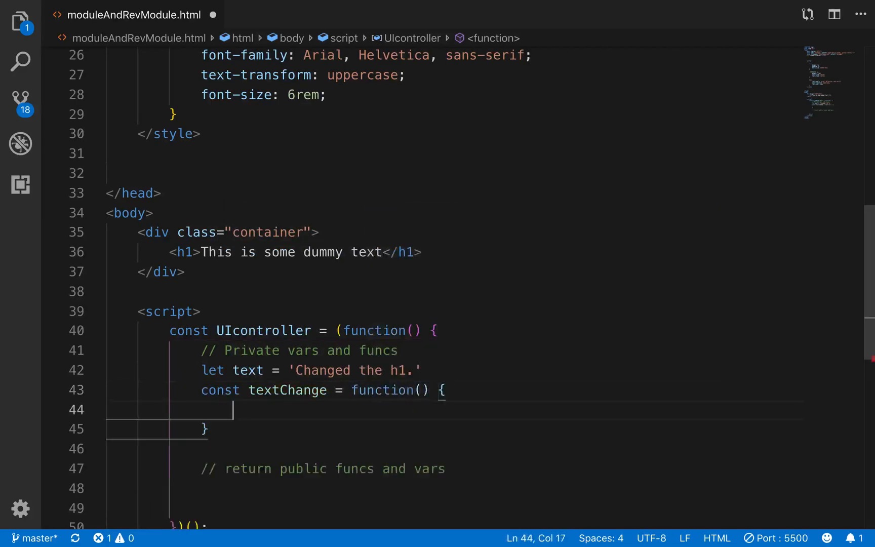
Make textChange select the h1 via document.querySelector and set its textContent to text.
text(cons)
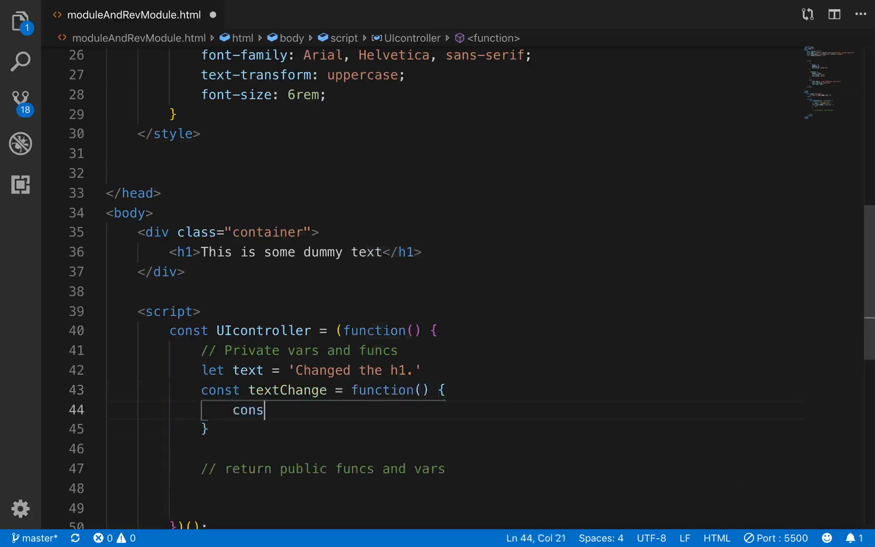
text(t element = document.quertyS)
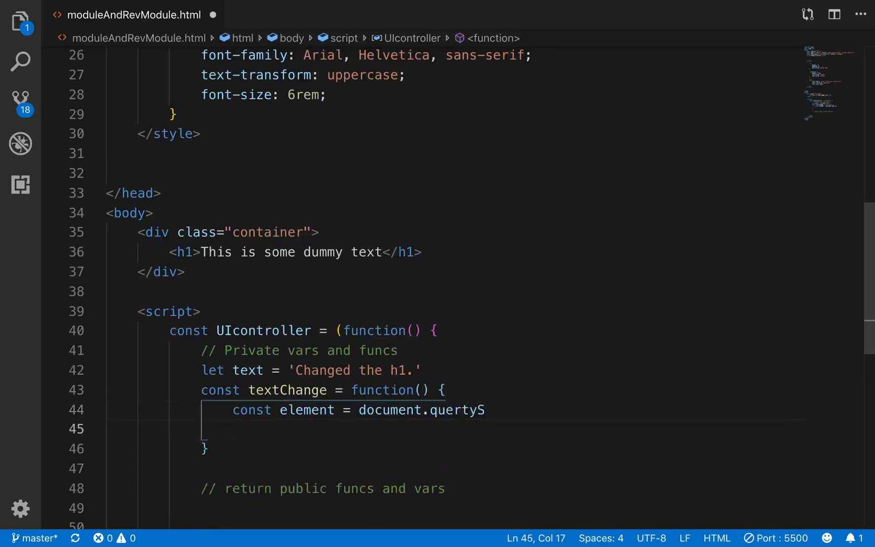
text(l)
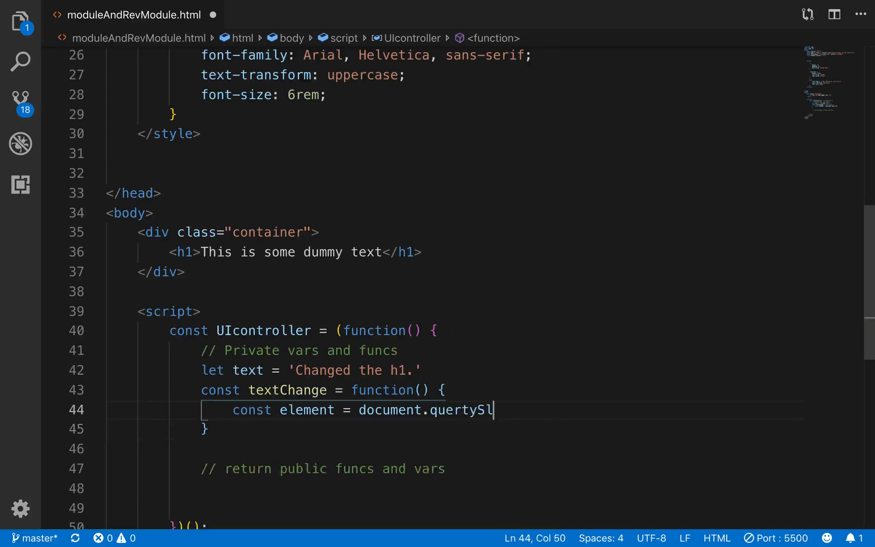
key(Backspace)
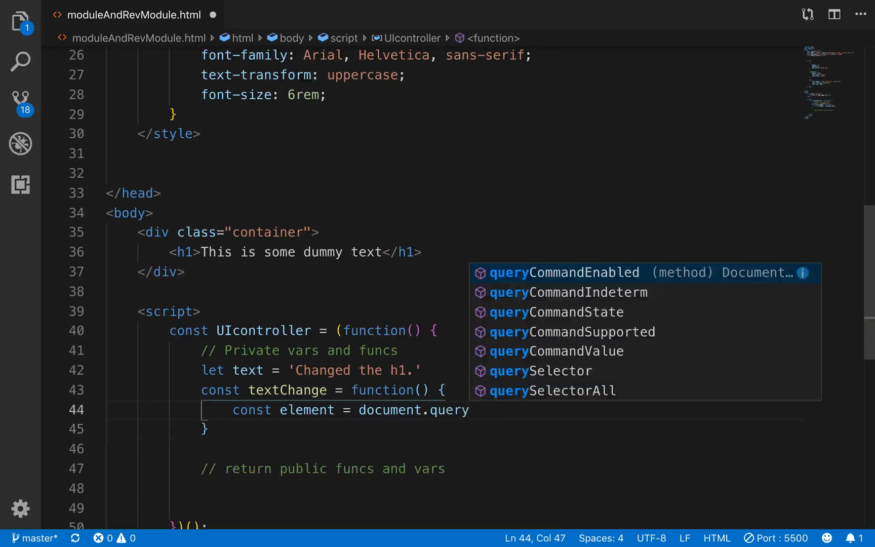
click(541, 370)
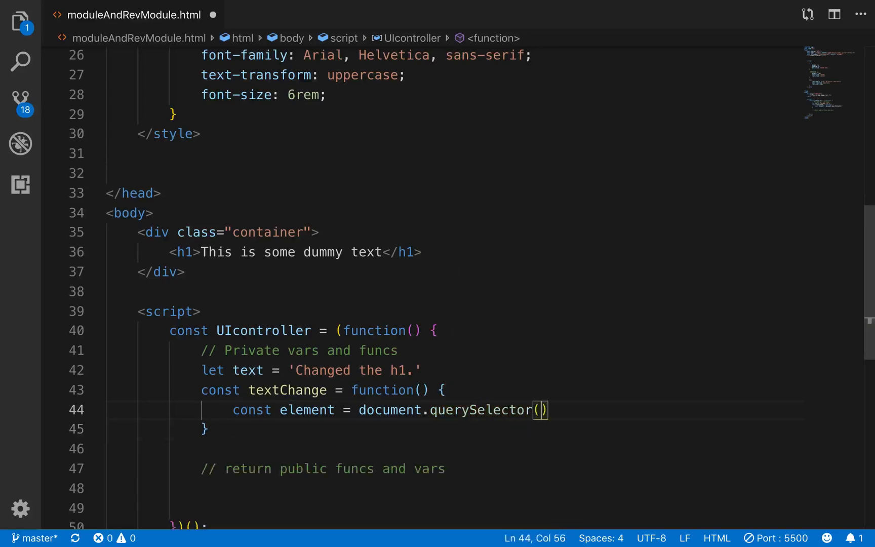
text(')
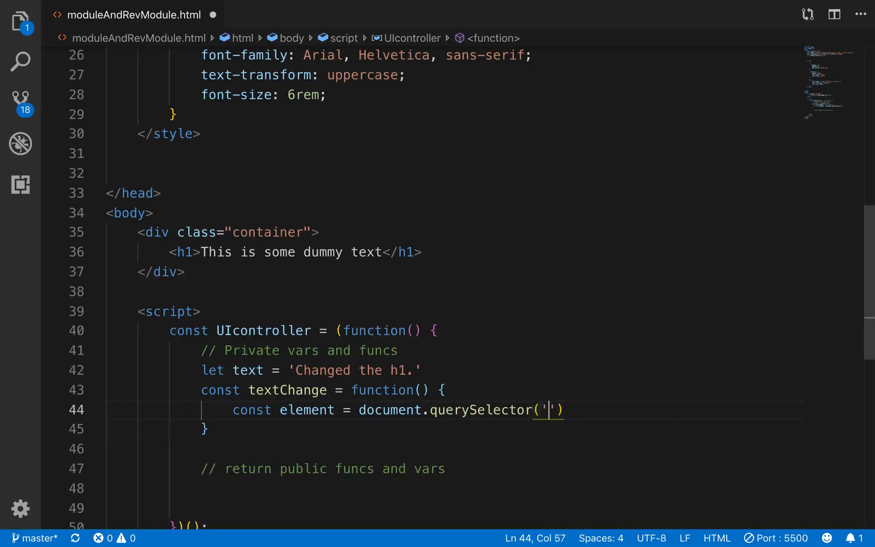
text(h1)
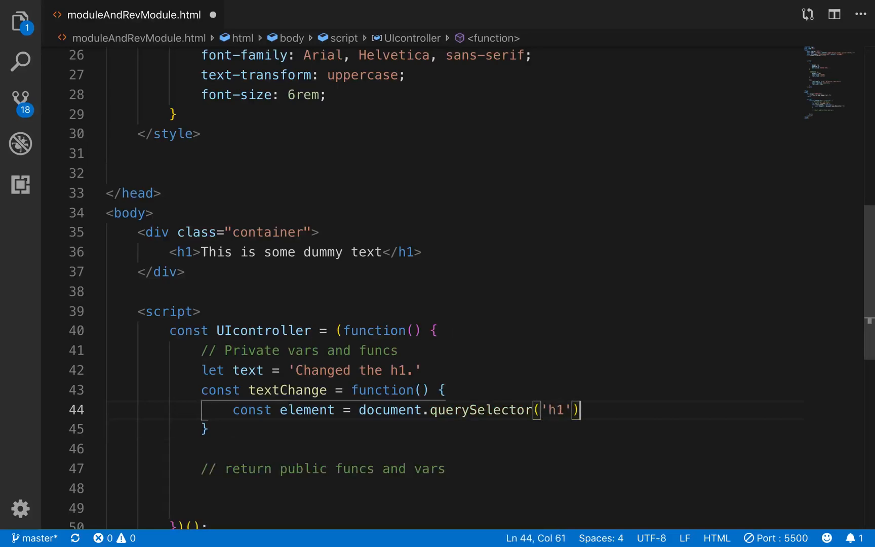
key(Enter)
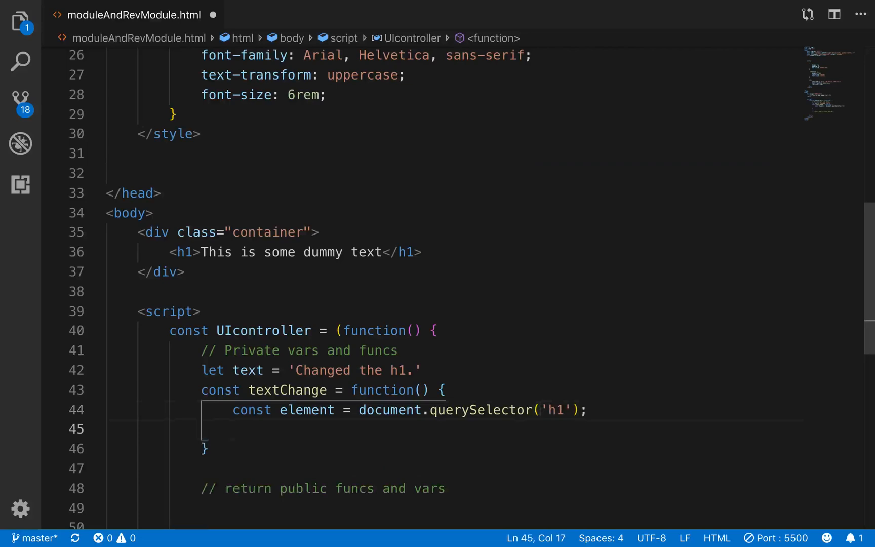
text(element.te)
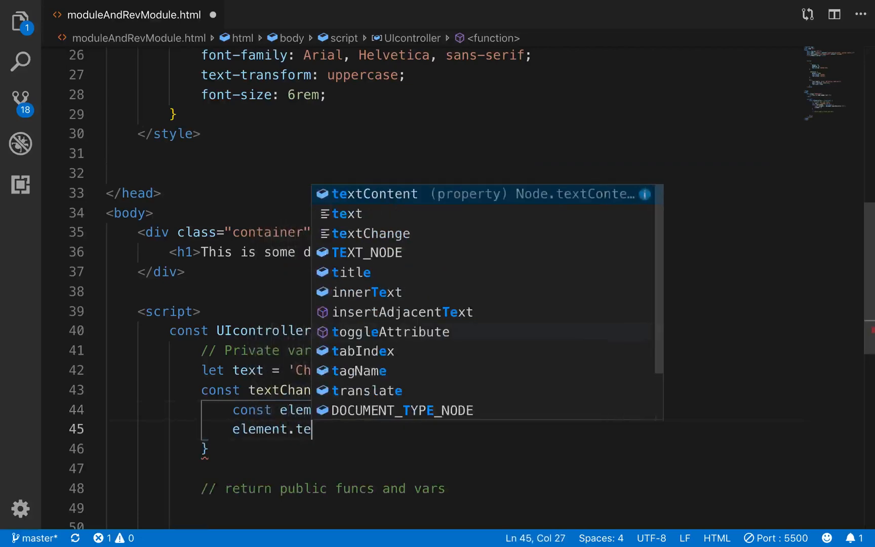
text(xtContent = text)
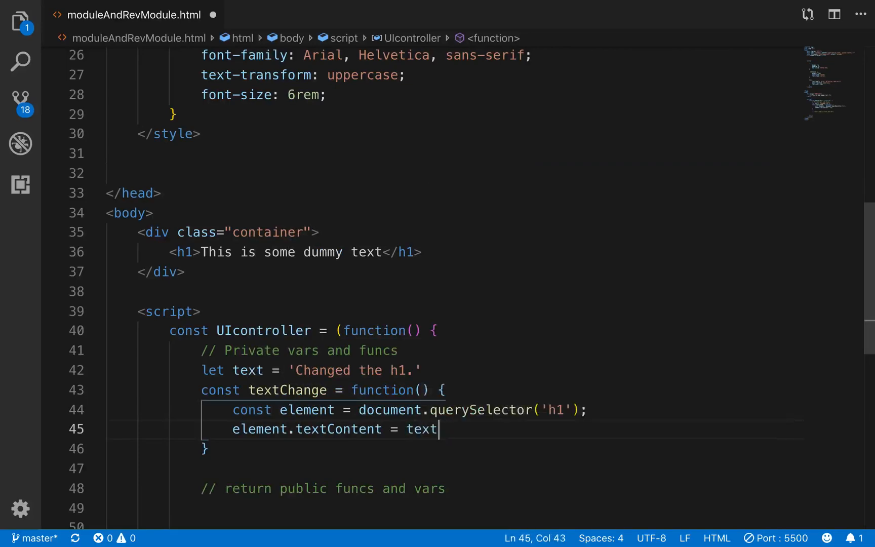
text(;)
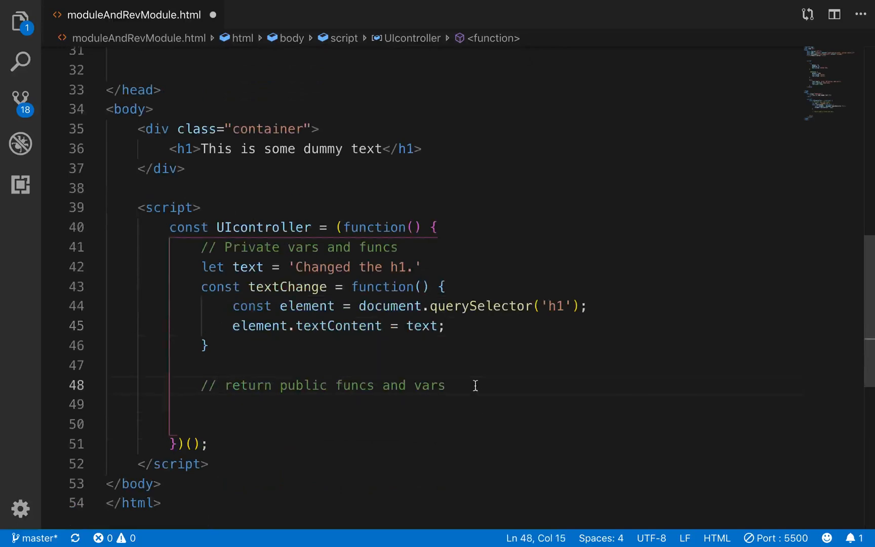
Return { callTextChange: function() { textChange(); console.log(text); } } from UIcontroller.
text(r)
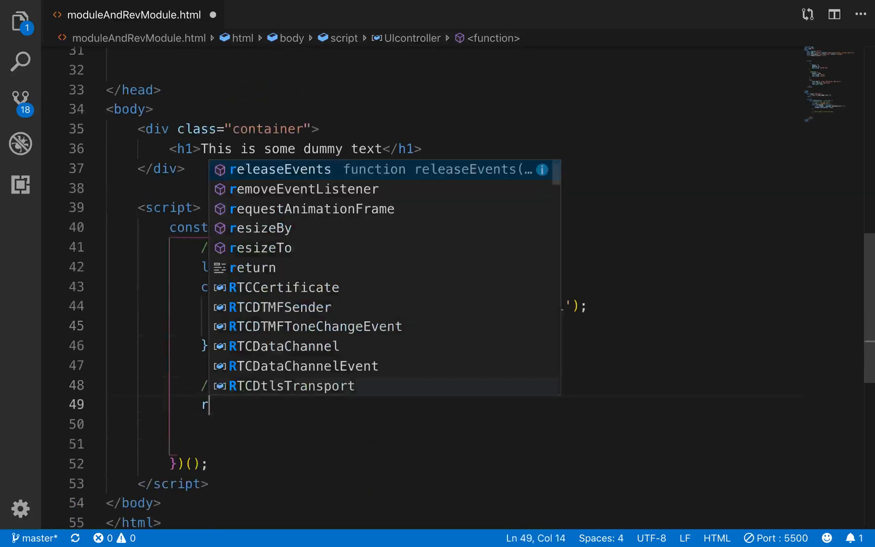
text(return {)
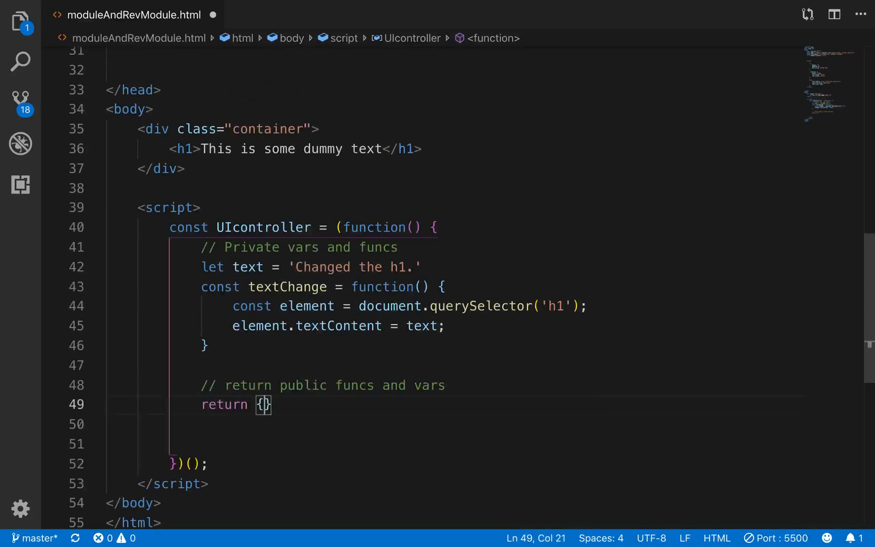
key(Enter)
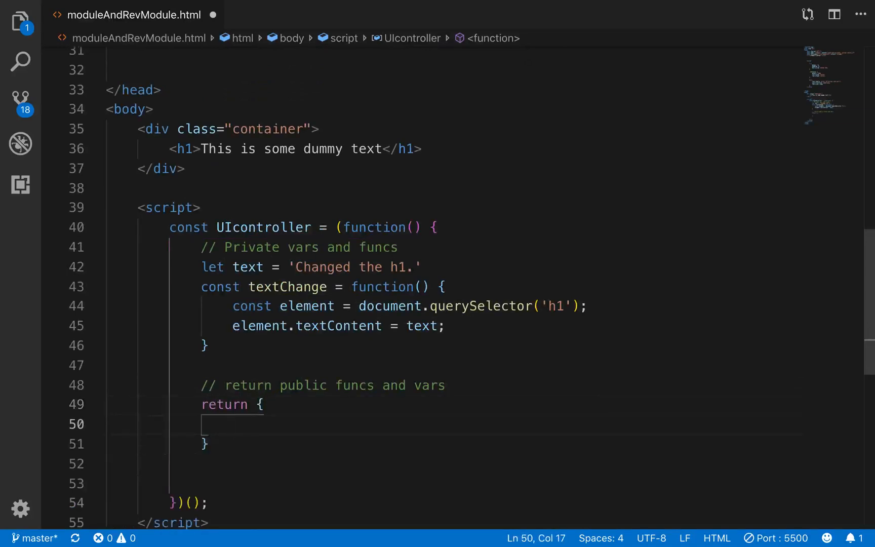
text(call)
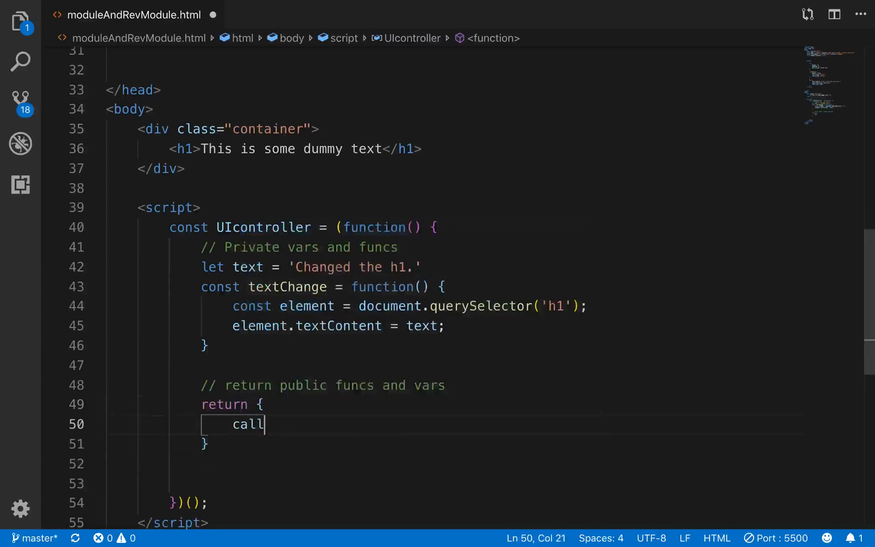
text(TextChange)
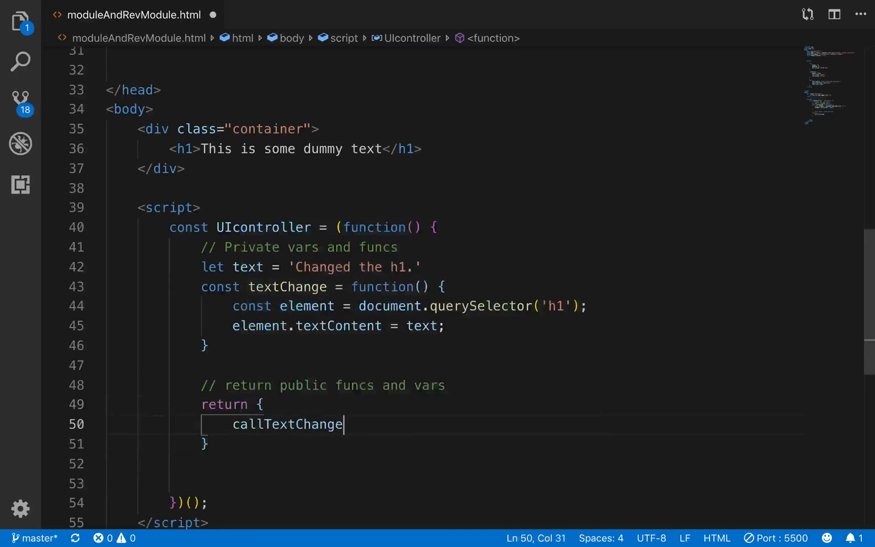
text(: function)
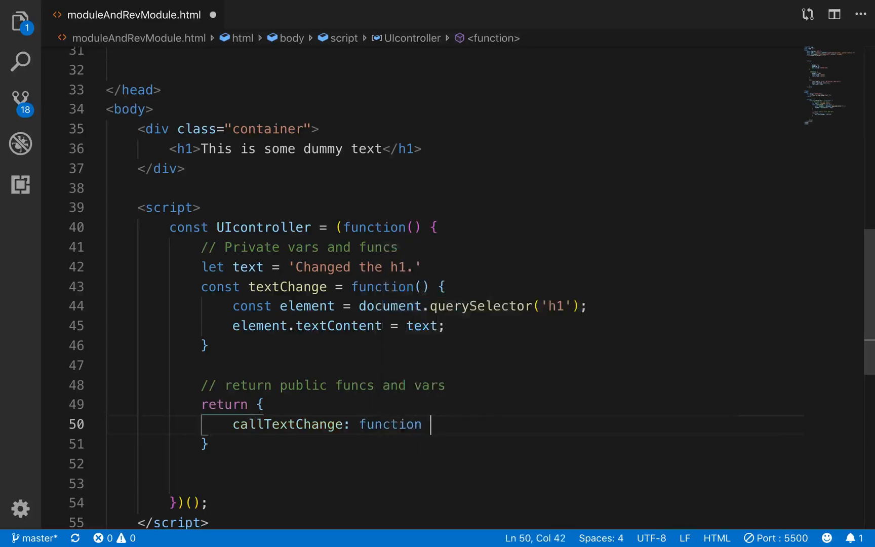
text(() {)
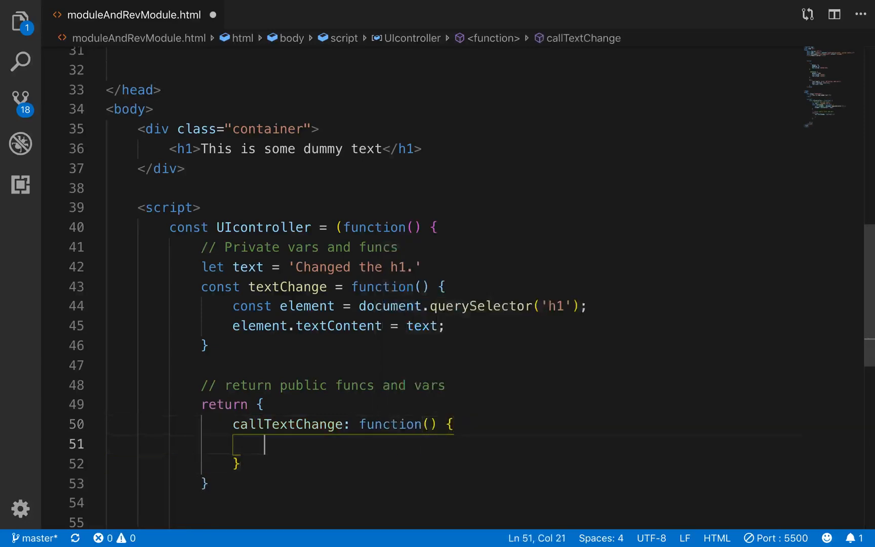
text(textChange();)
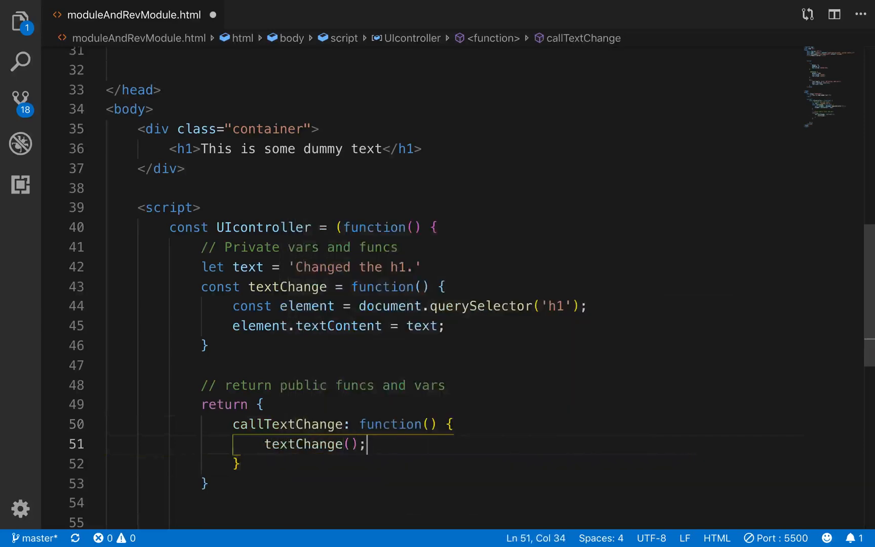
text(console.)
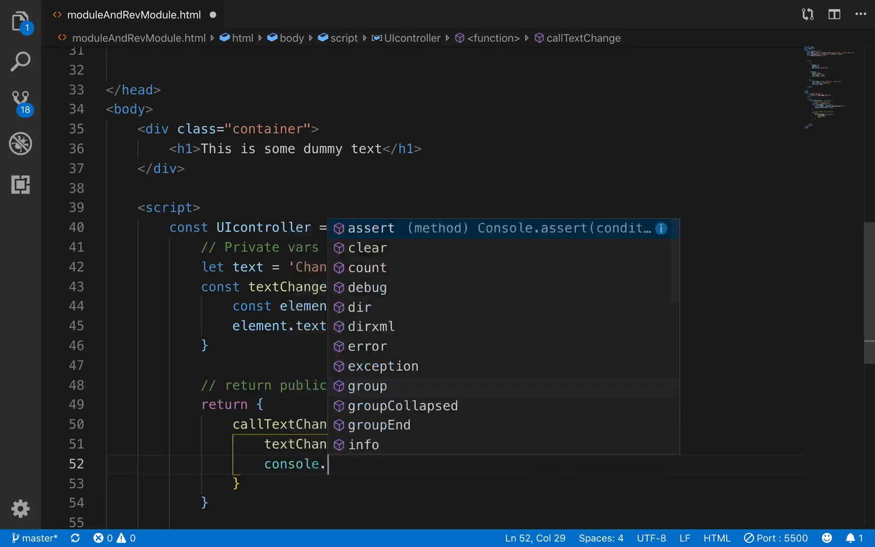
text(log(te)
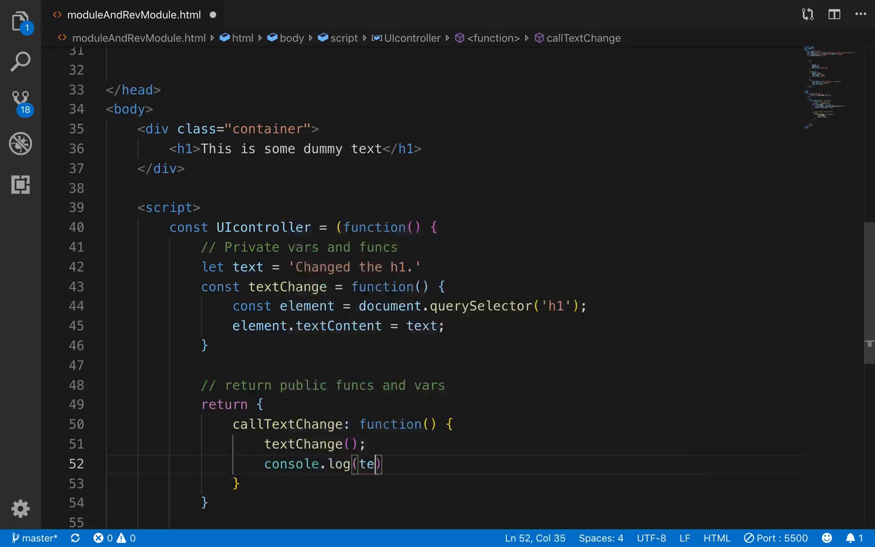
text(xt;)
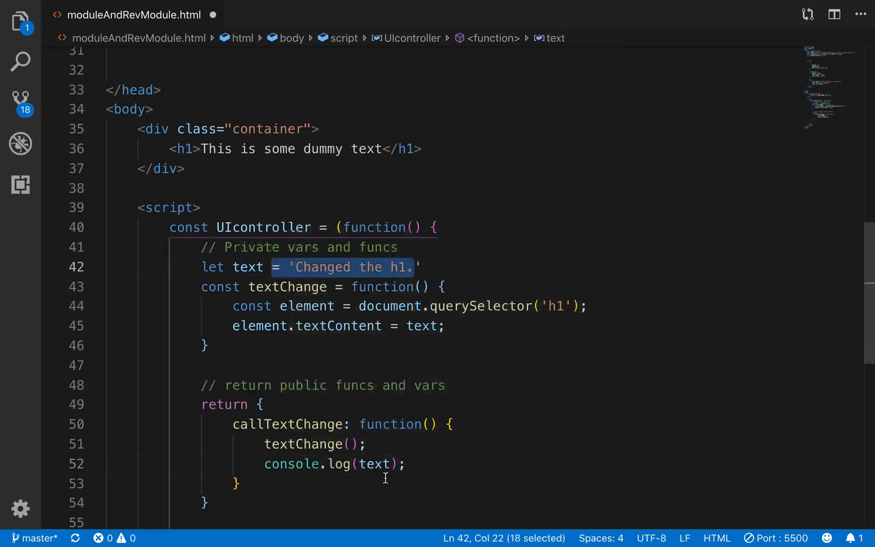
mouse_move(236, 372)
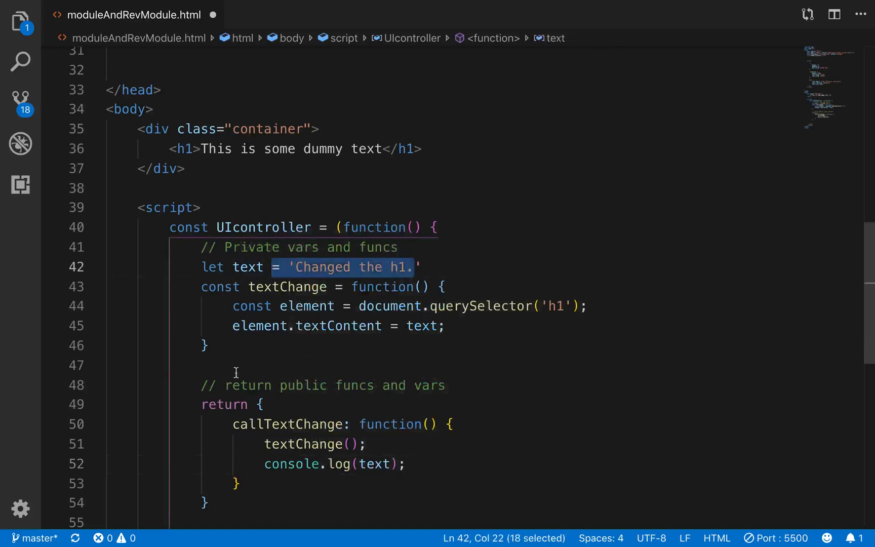
scroll(down, 3)
text(})();)
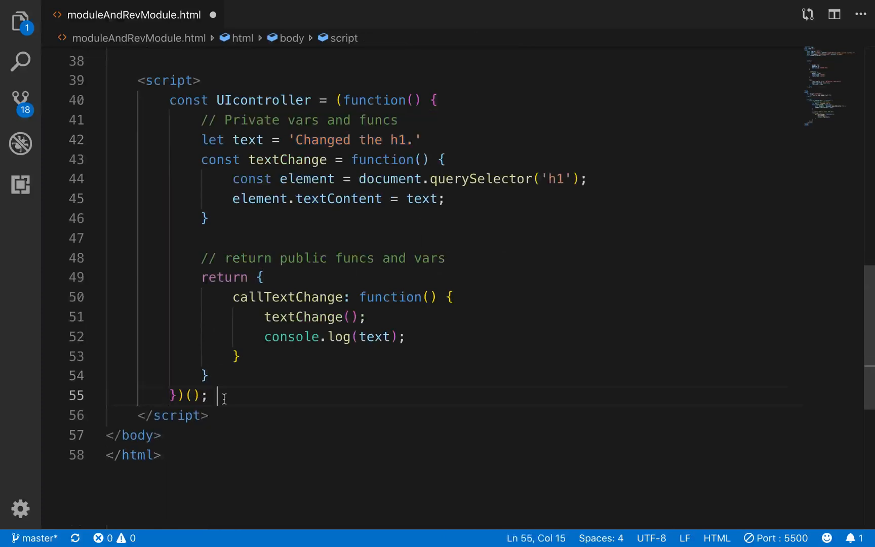
Type callTextChange(); on a new line below the UIcontroller IIFE.
key(Enter)
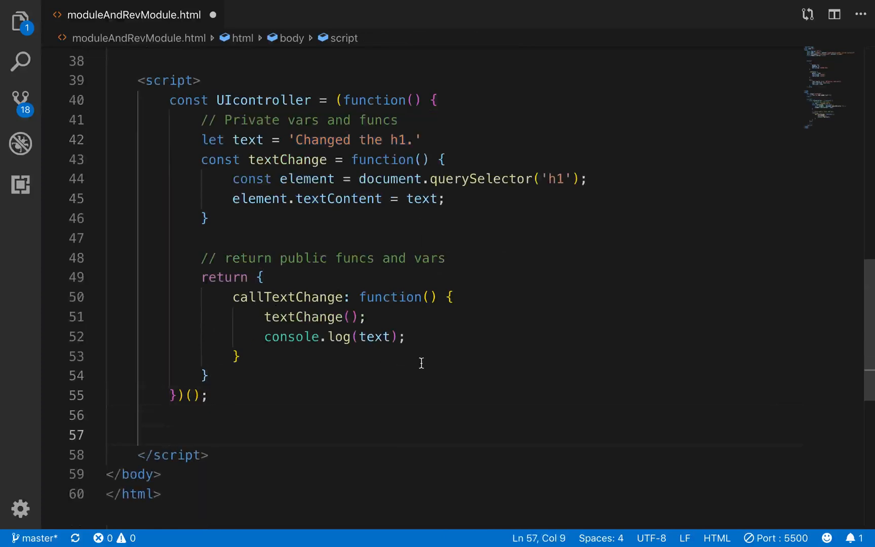
text(callTextChange()
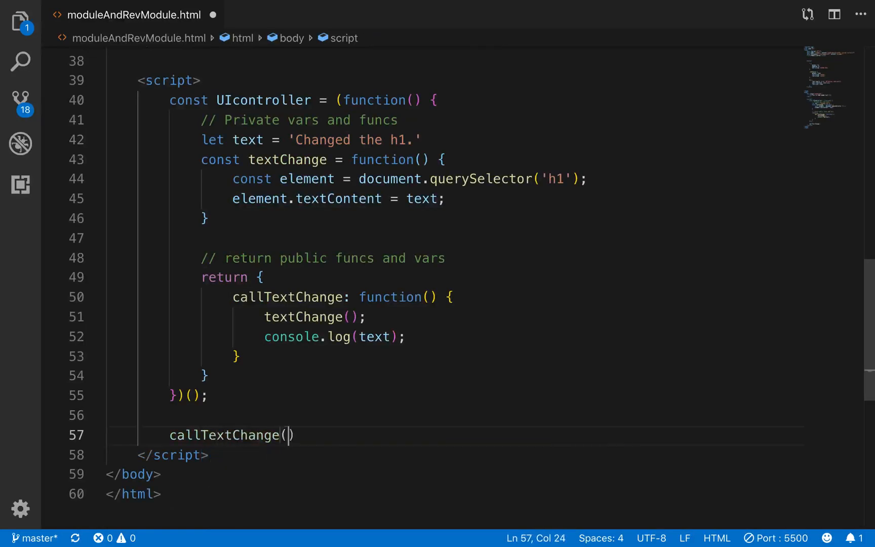
text();)
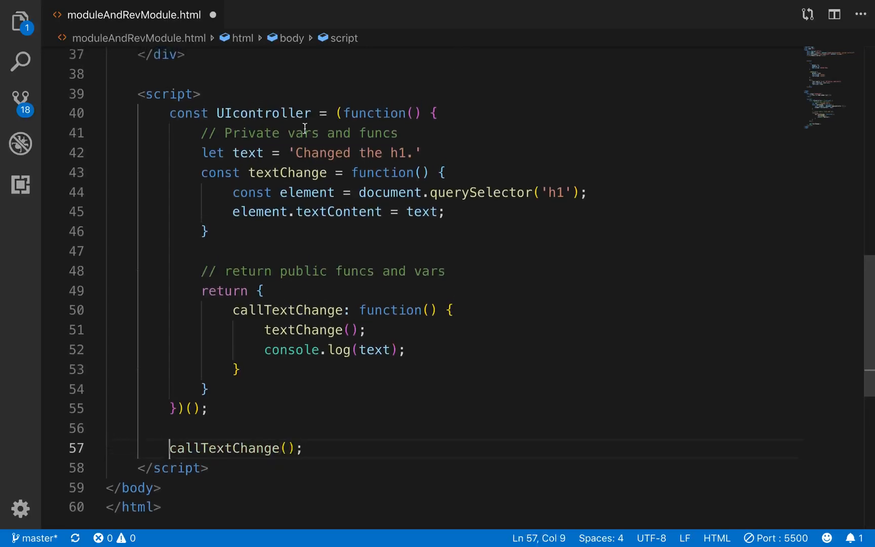
text(U)
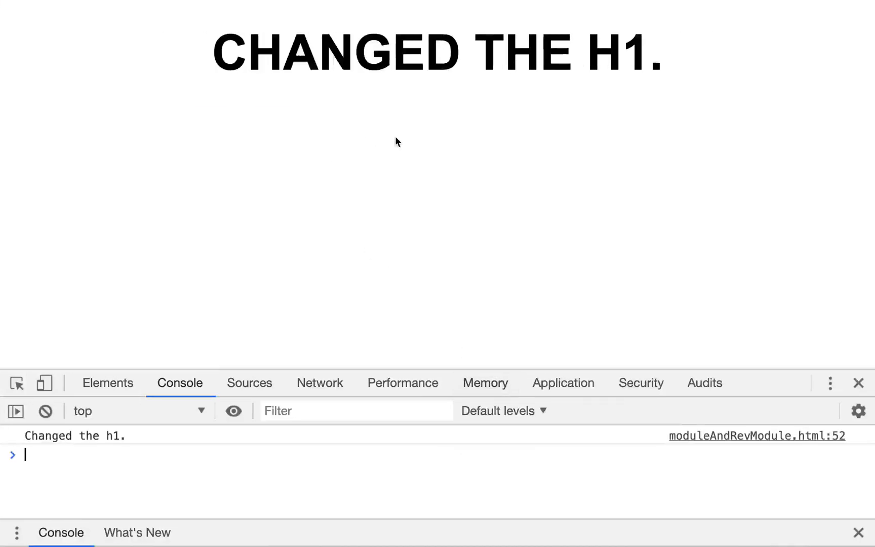
mouse_move(158, 452)
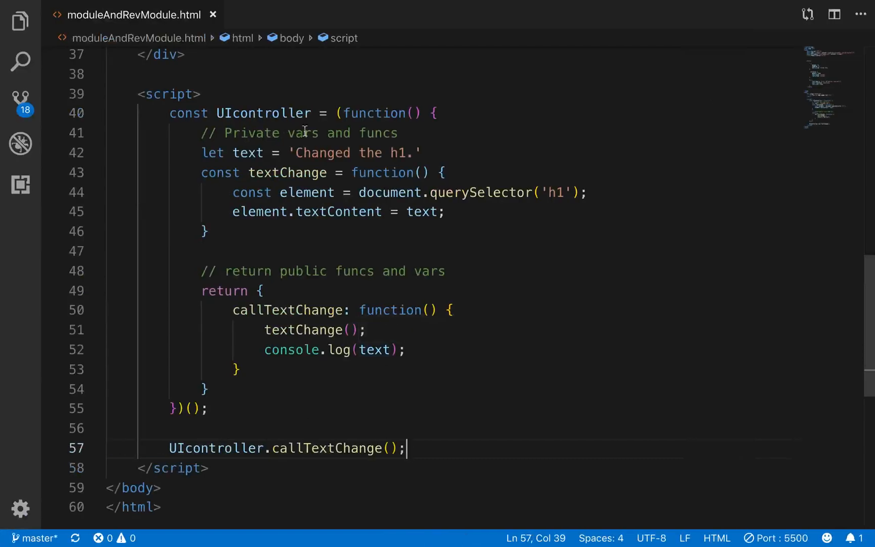
mouse_move(336, 152)
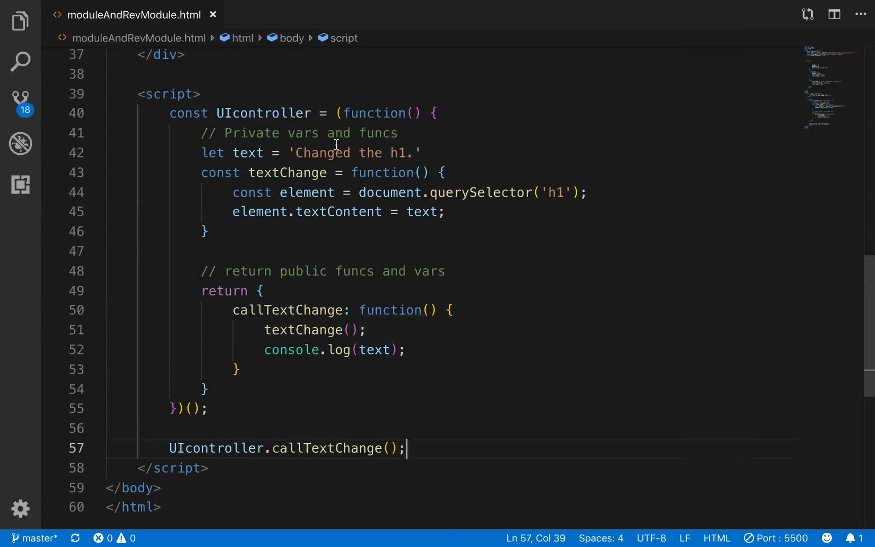
mouse_move(332, 119)
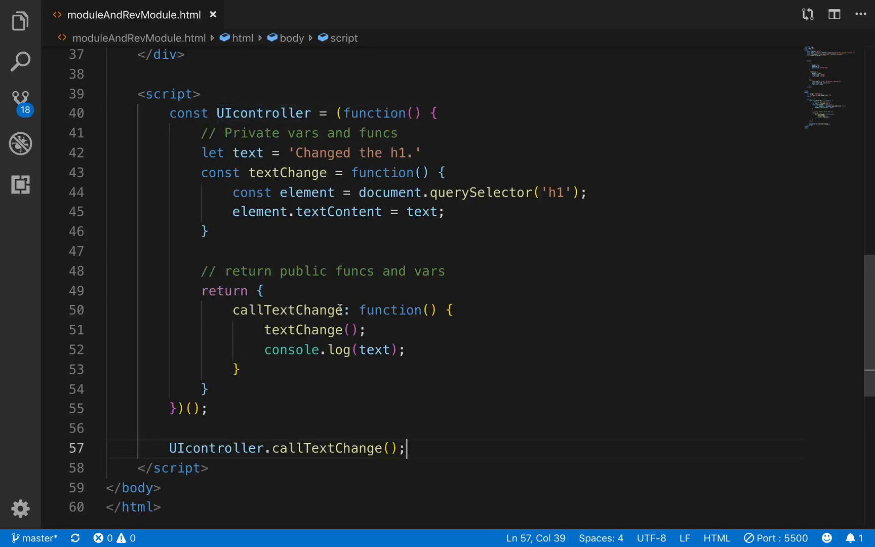
mouse_move(282, 271)
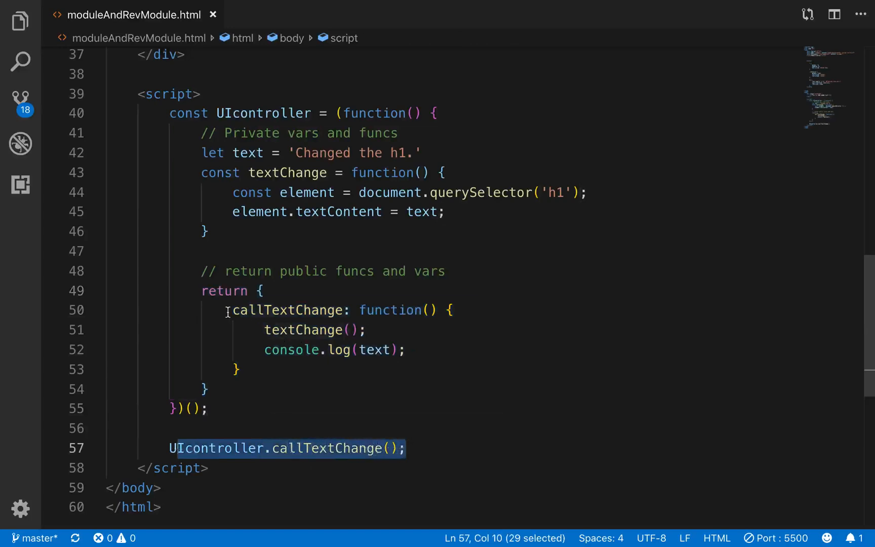
Select the UIcontroller.callTextChange() call line.
double_click(282, 310)
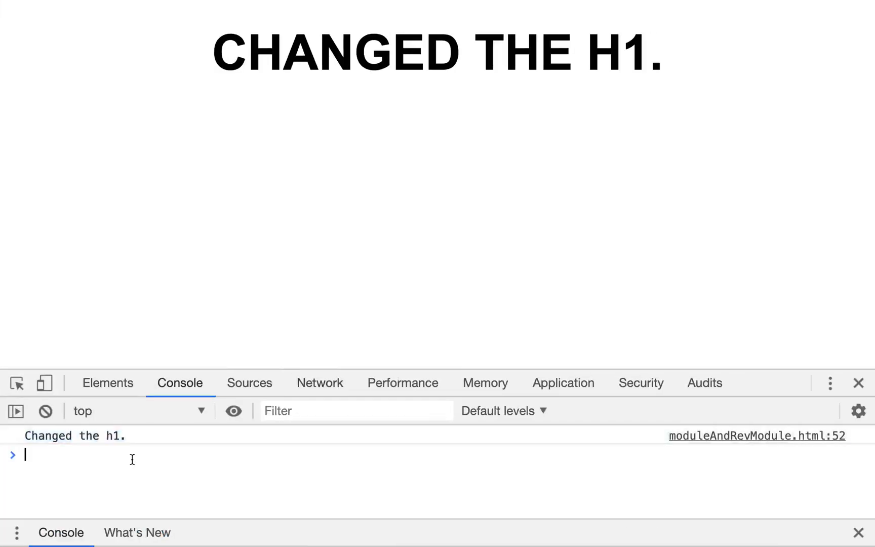
mouse_move(533, 215)
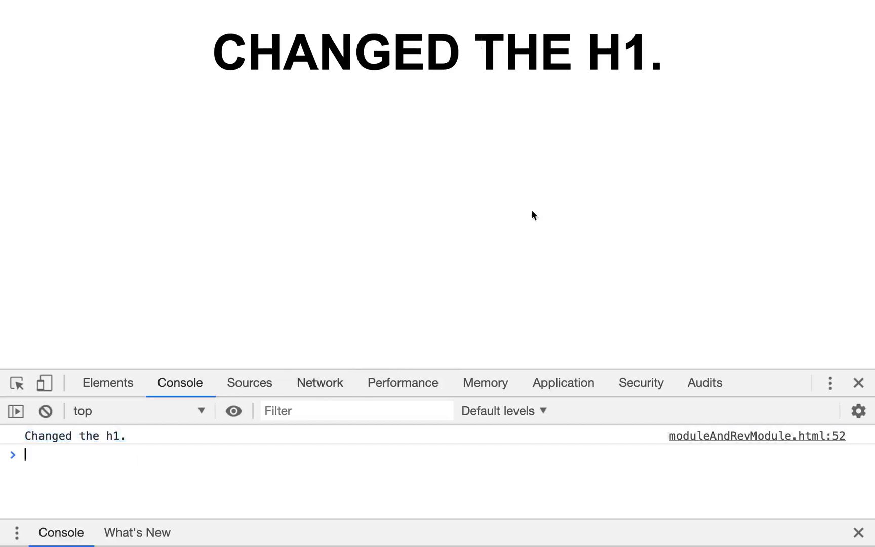